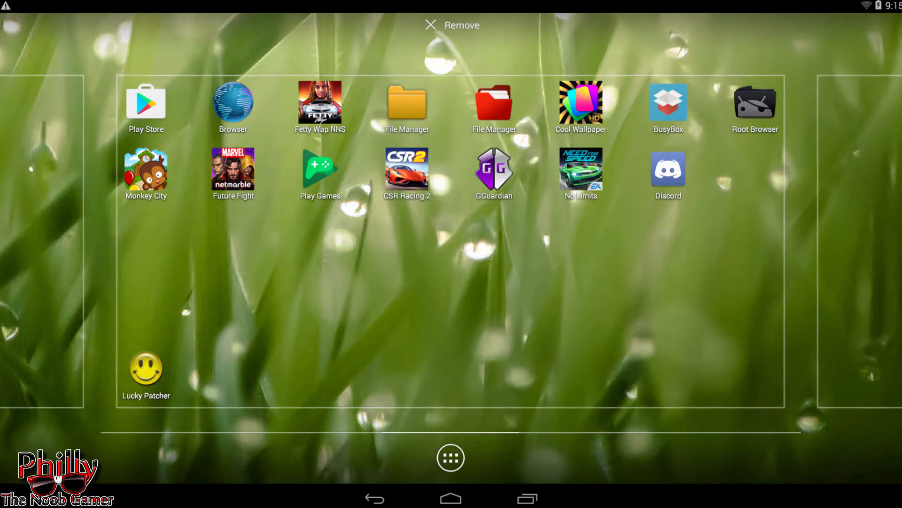
- Confirm uninstalling the old CSR Racing 2 and go to the file manager
left_click(450, 458)
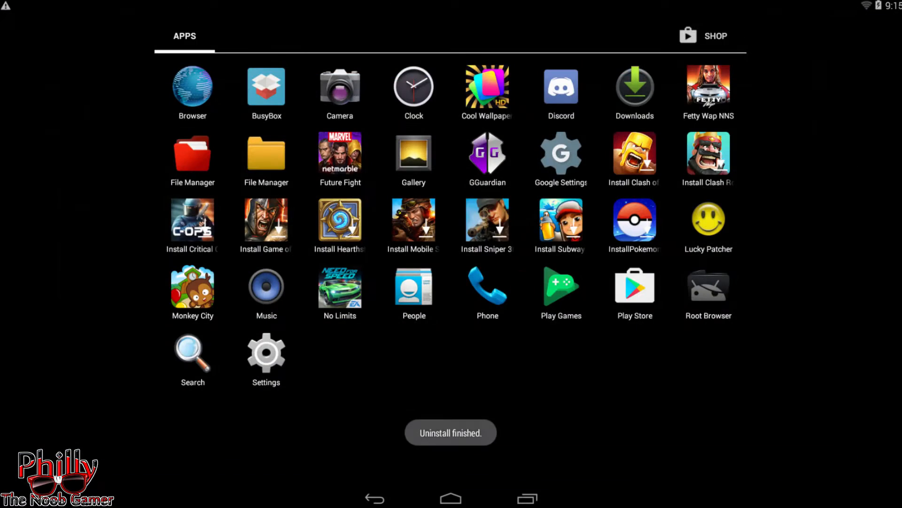
left_click(451, 499)
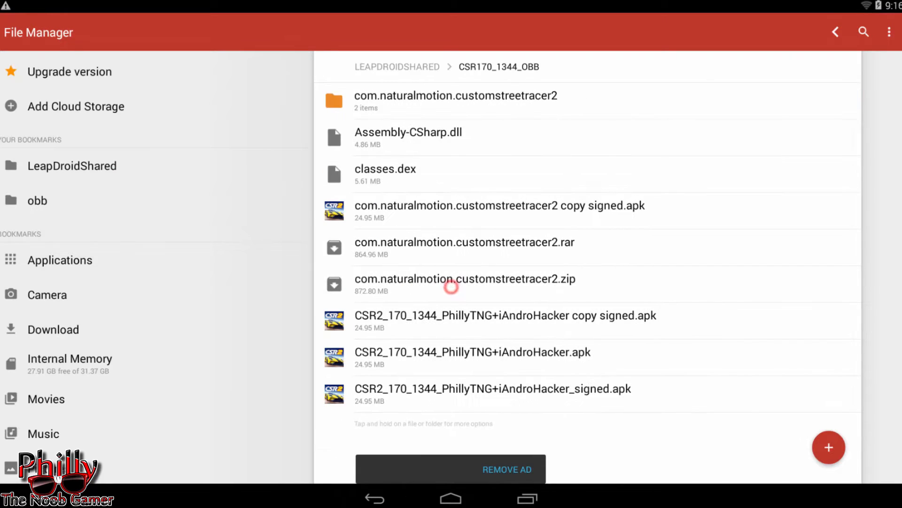
- Check the customstreetracer2 OBB folder's main and patch files and copy the folder
left_click(455, 101)
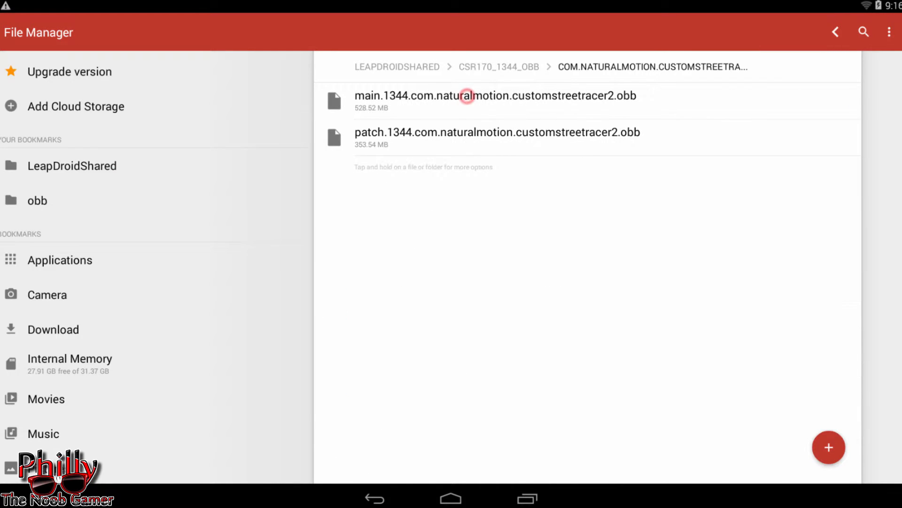
left_click(498, 66)
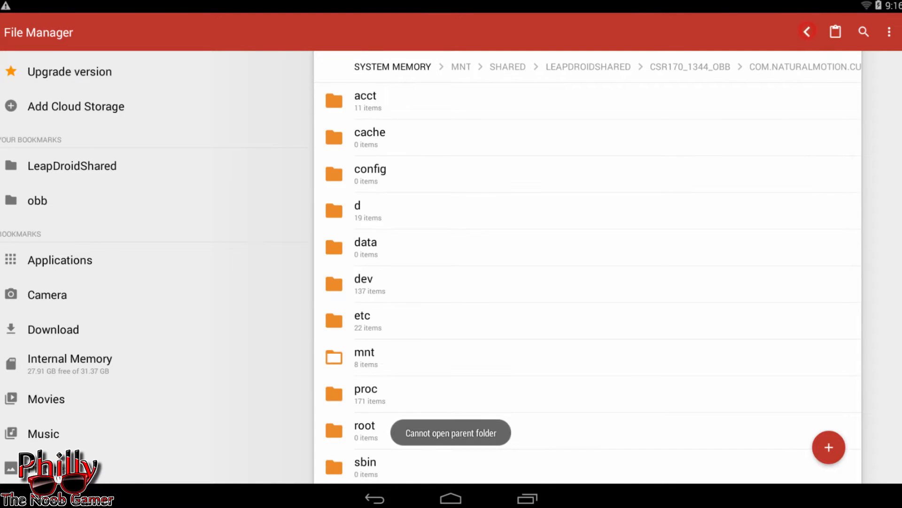
- Paste the customstreetracer2 folder into sdcard > Android > obb
scroll("down", 3)
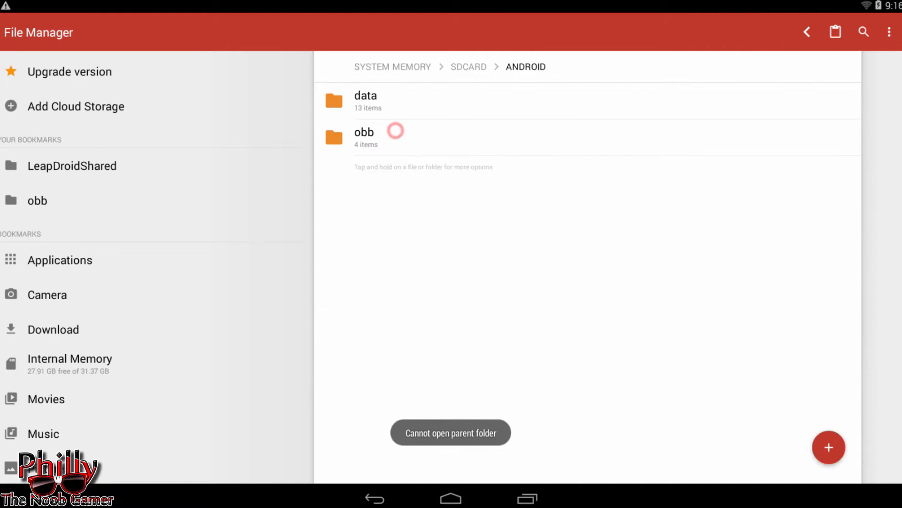
left_click(364, 131)
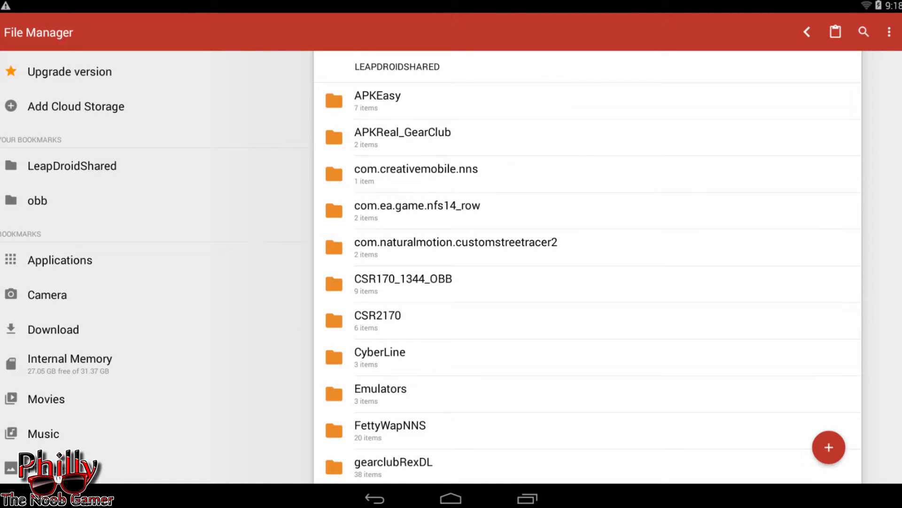
- Install CSR2_170_1344_PhillyTNG+iAndroHacker.apk from the APKEasy Compiled folder
left_click(378, 101)
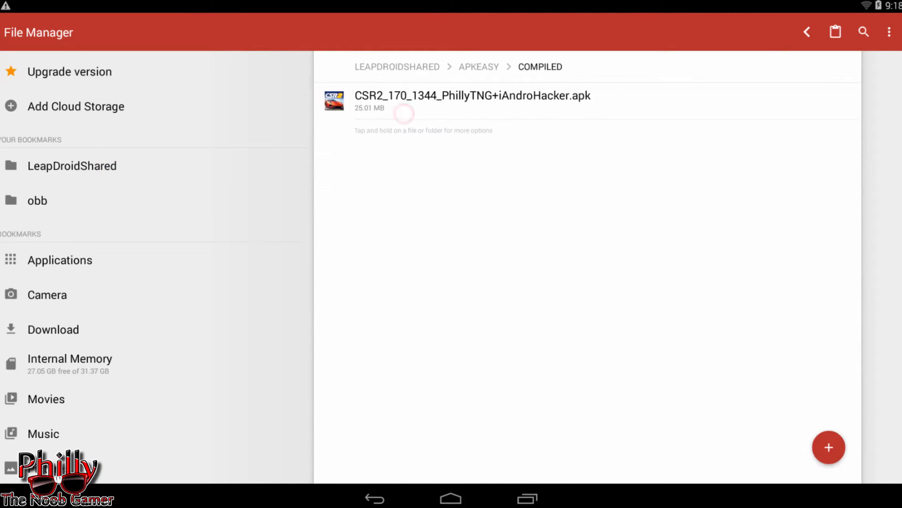
left_click(472, 102)
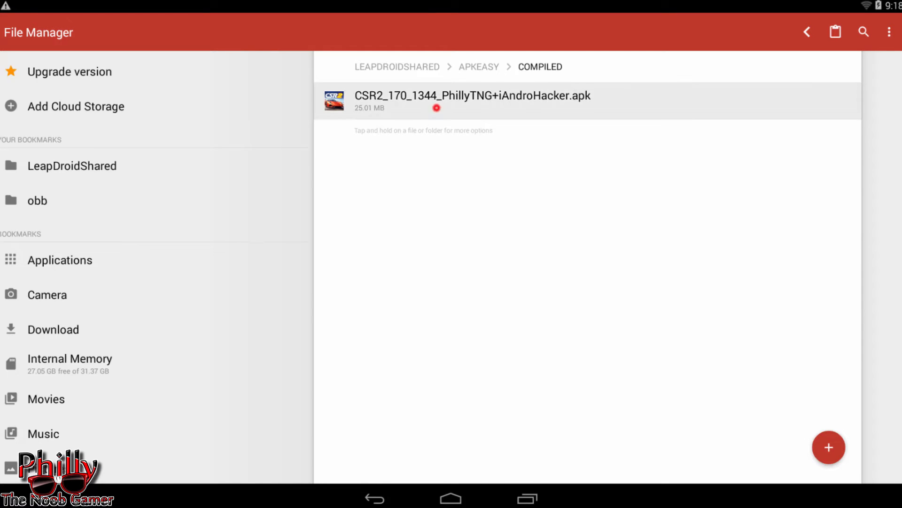
left_click(472, 96)
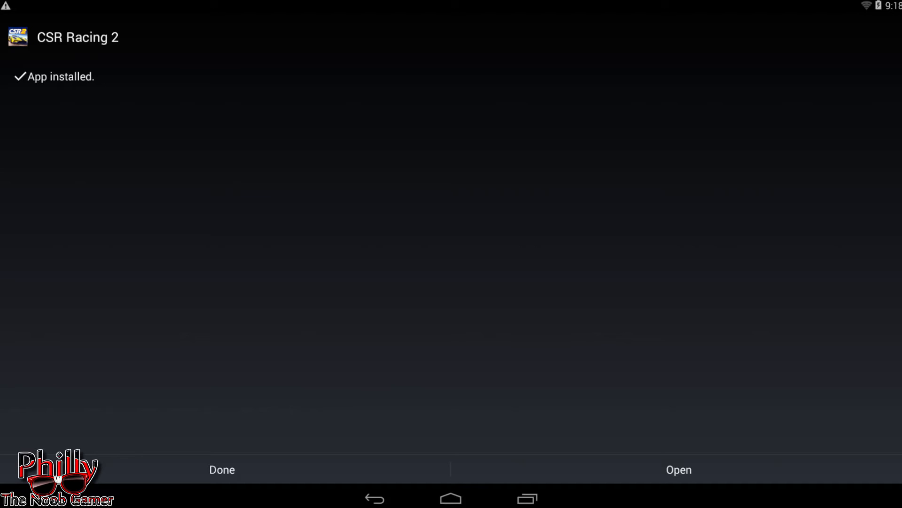
- Launch the newly installed CSR Racing 2 from the installer's Open button
left_click(678, 469)
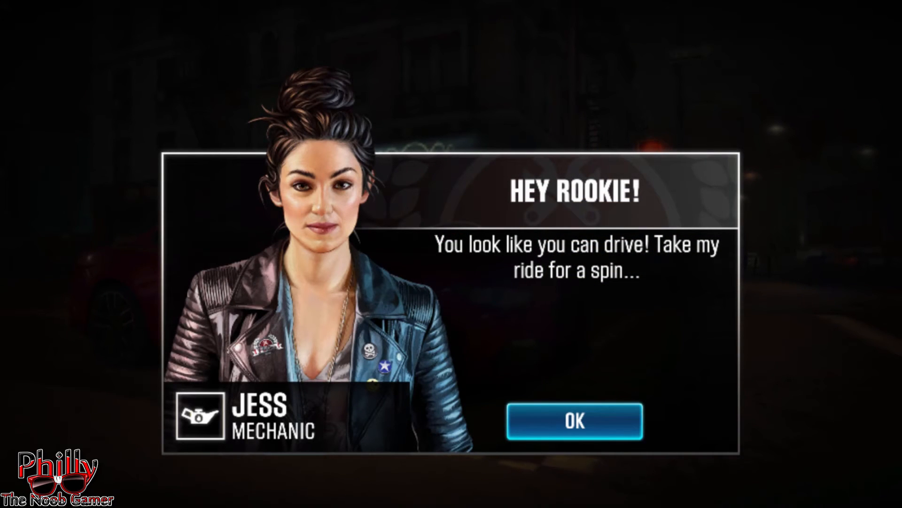
- Dismiss the Hey Rookie message and collect the 130 gold Buy a Ride reward
left_click(574, 421)
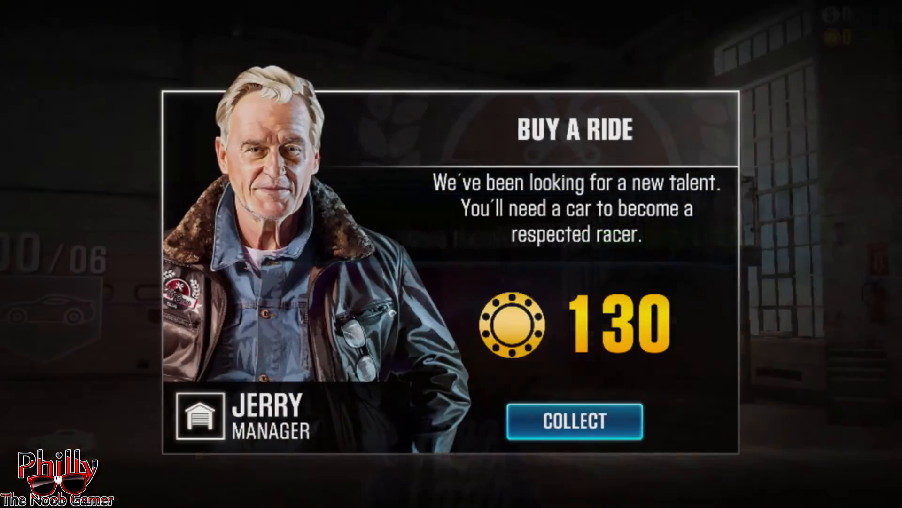
left_click(574, 421)
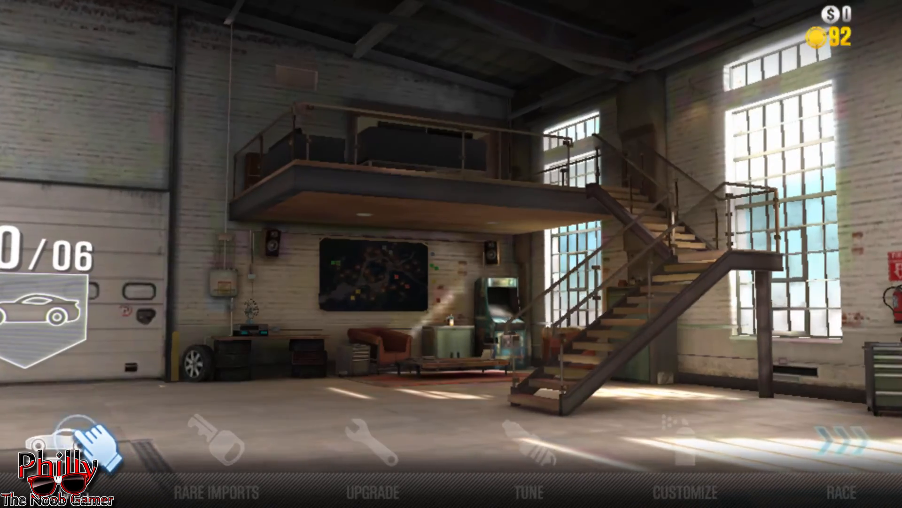